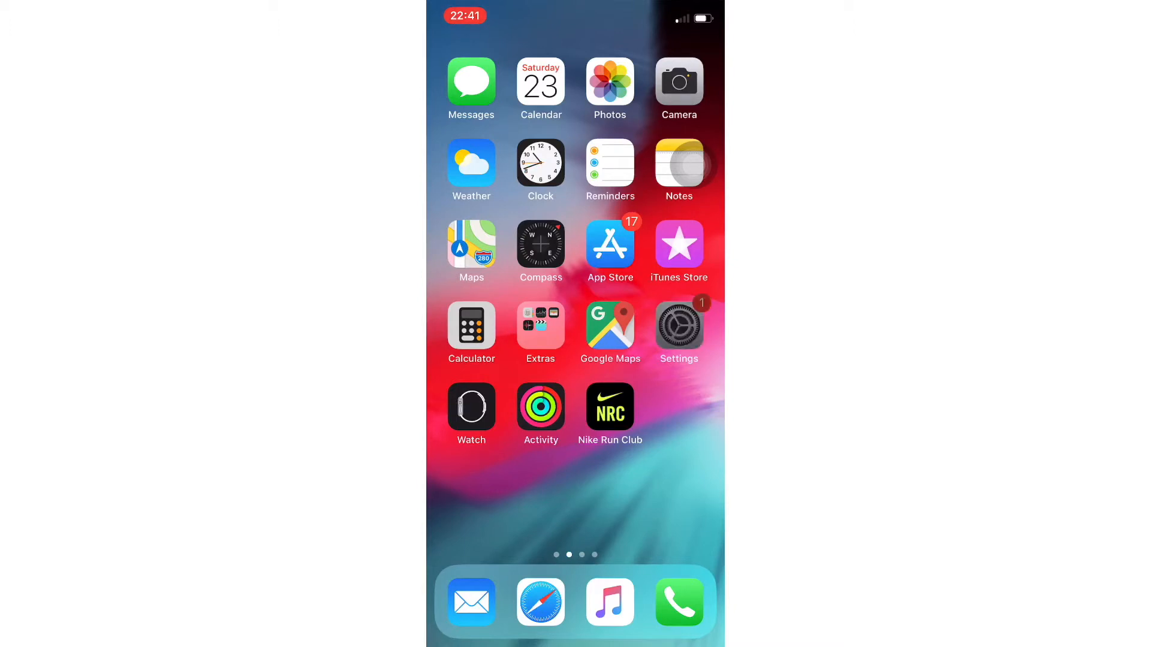
Step: Launch Settings and go to the Notifications app list
{"action": "left_click", "coordinate": [679, 331]}
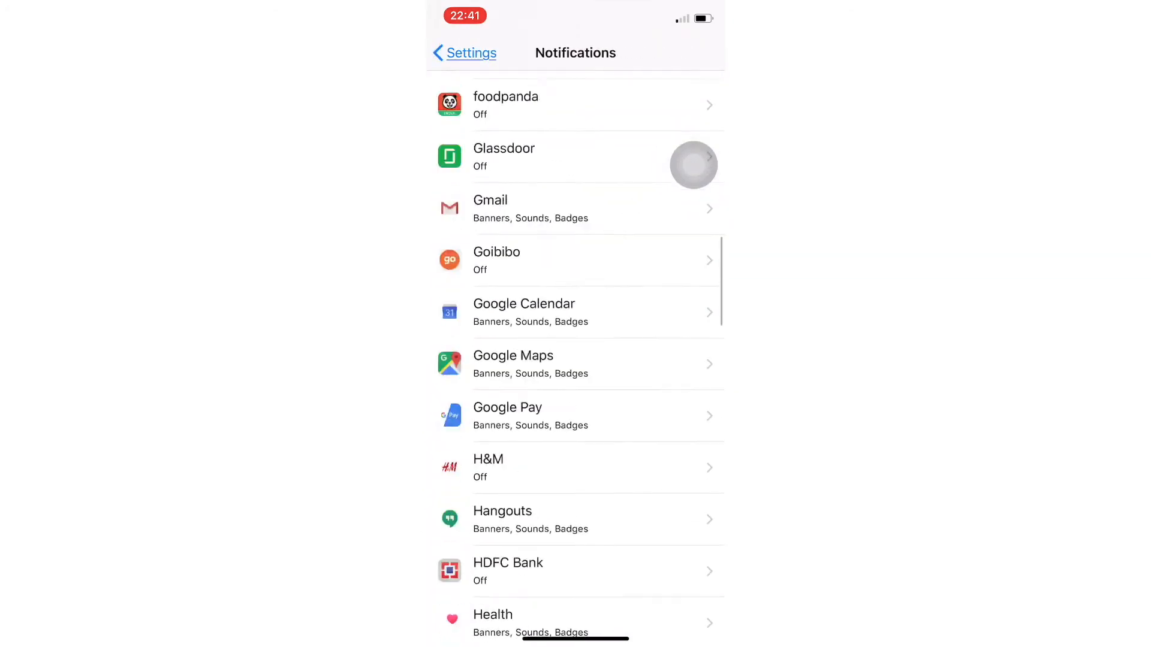
Step: Scroll the list and go into WhatsApp's notification settings
{"action": "scroll", "scroll_direction": "down", "scroll_amount": 3}
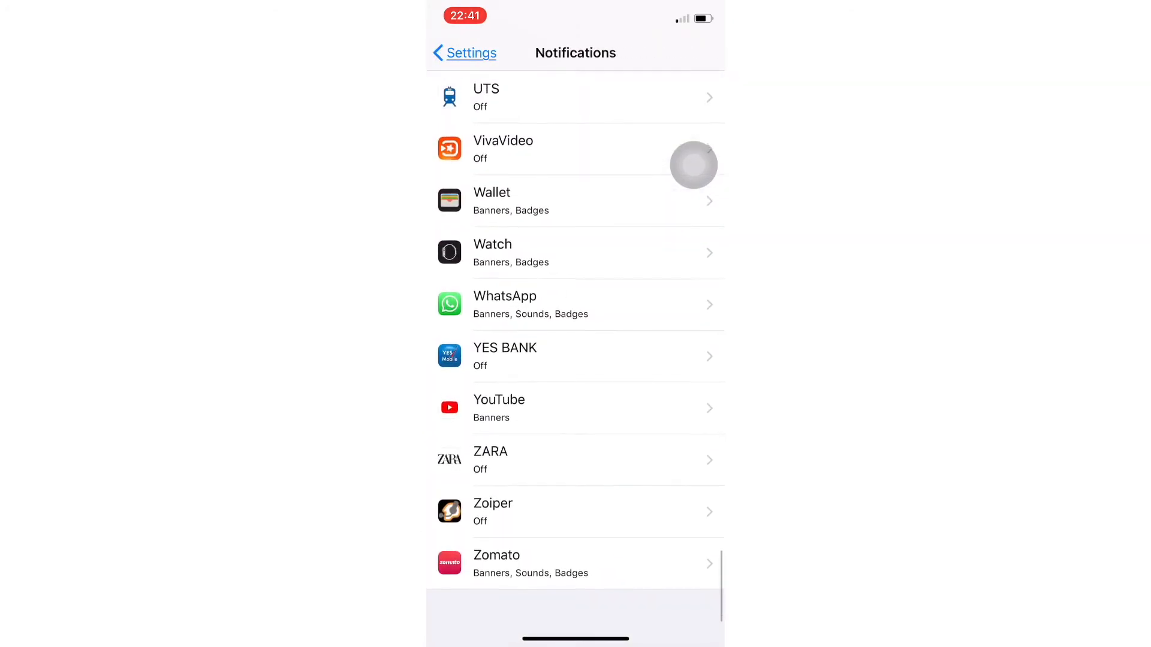
{"action": "left_click", "coordinate": [574, 304]}
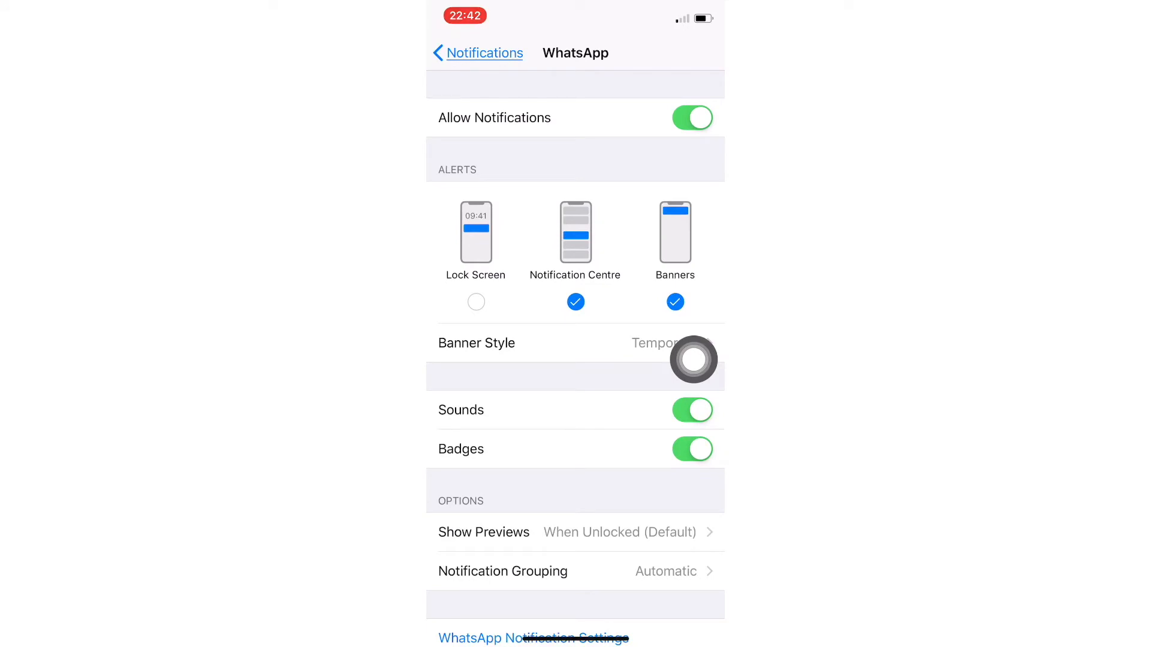
{"action": "left_click", "coordinate": [674, 302]}
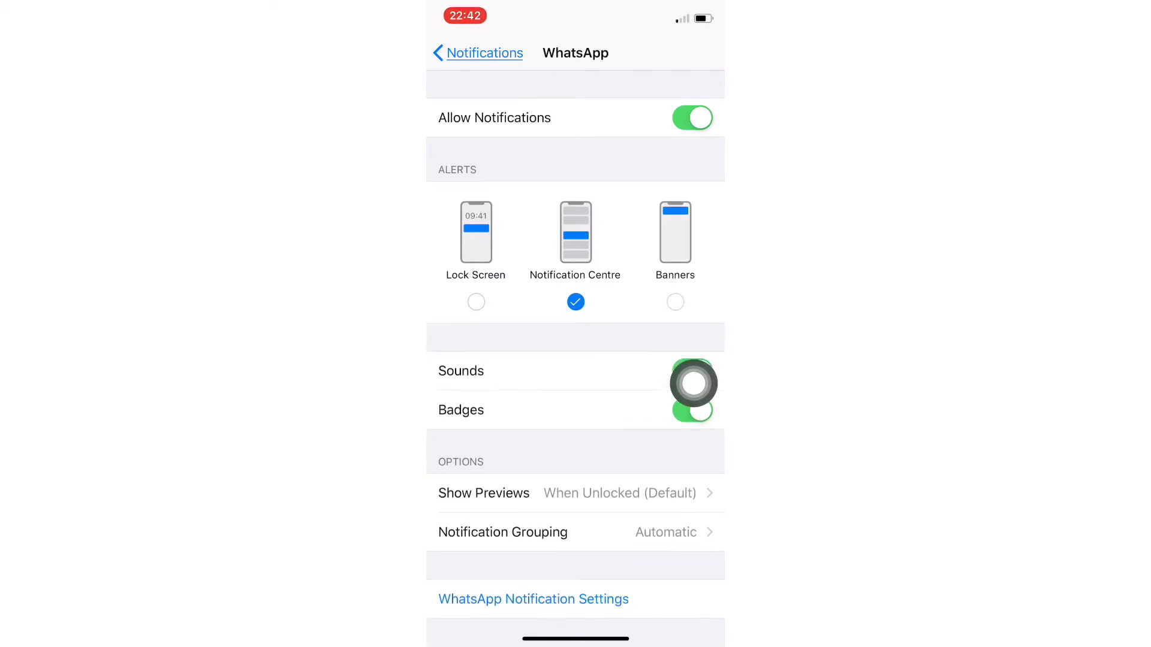
{"action": "left_click", "coordinate": [673, 302]}
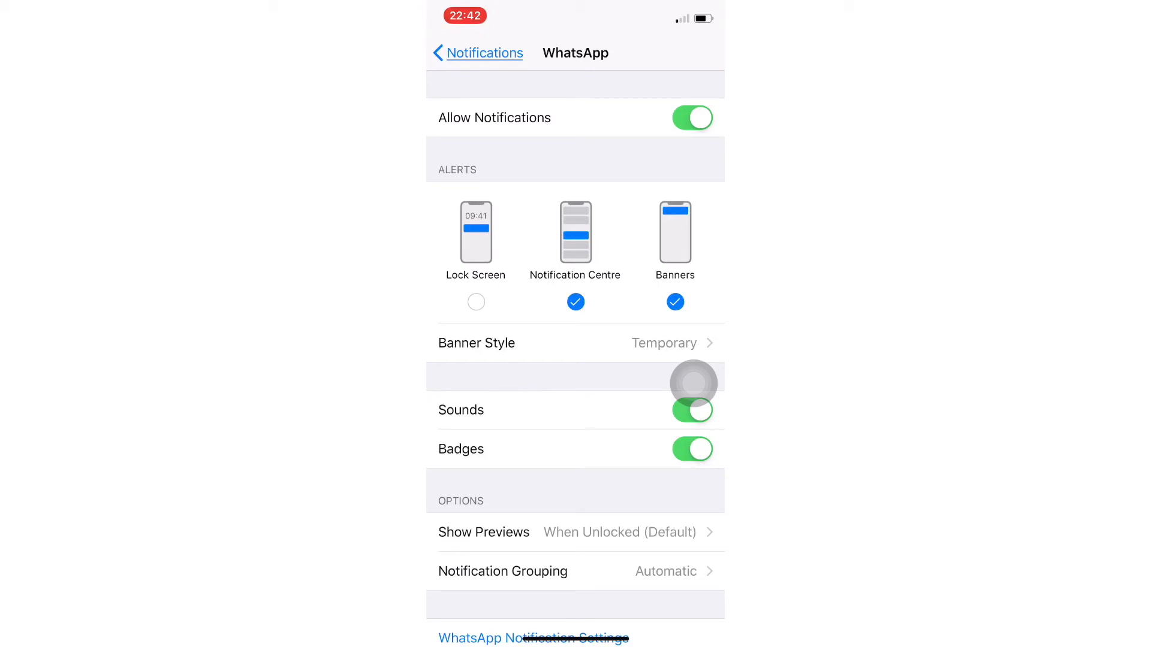
{"action": "left_click", "coordinate": [675, 302]}
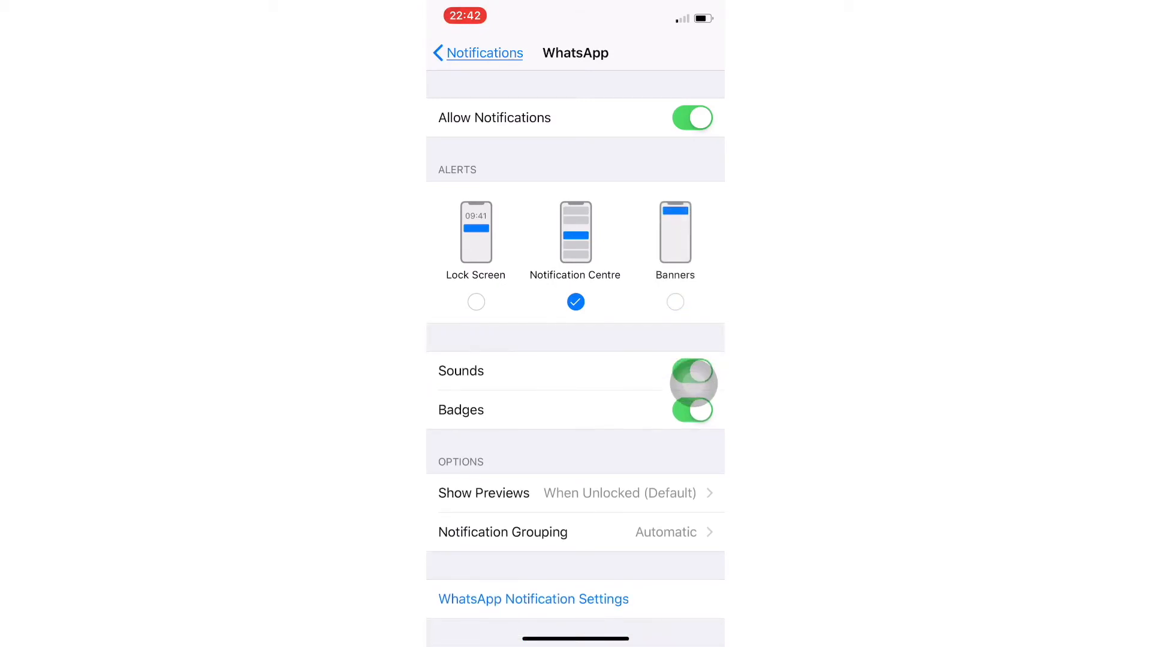
{"action": "left_click", "coordinate": [676, 303]}
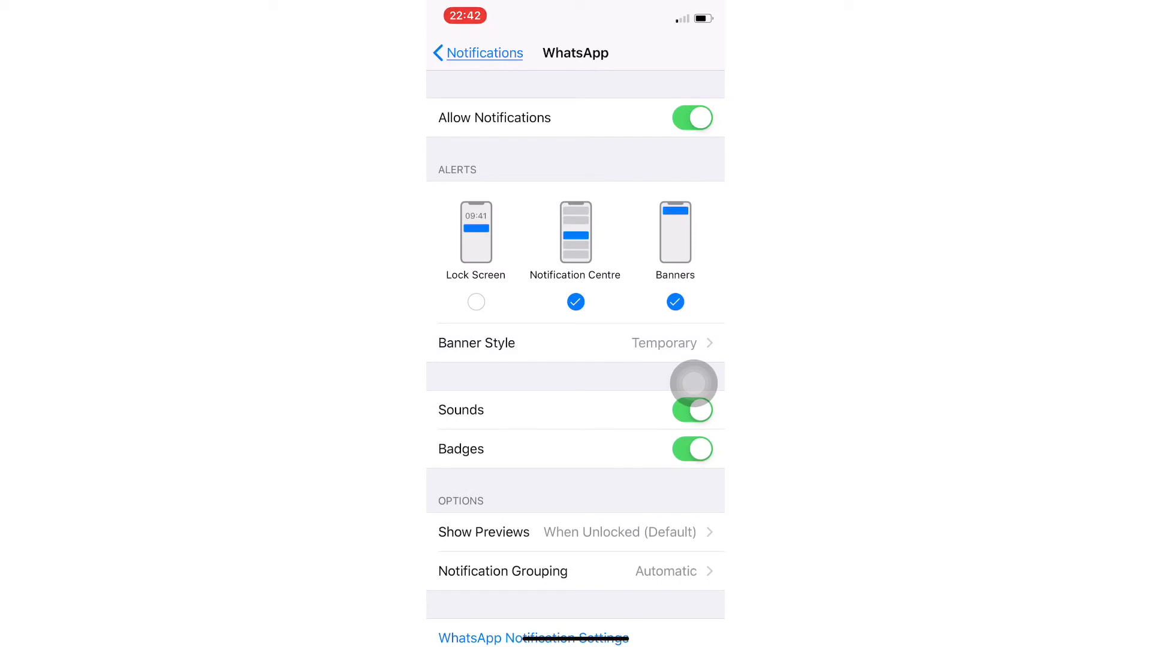